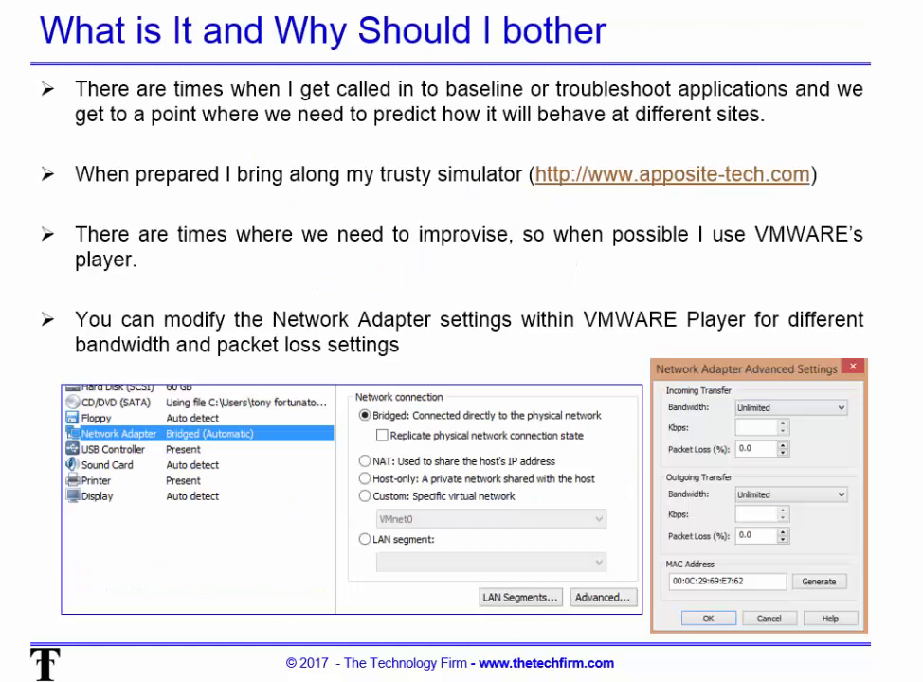
{"action": "mouse_move", "coordinate": [204, 74]}
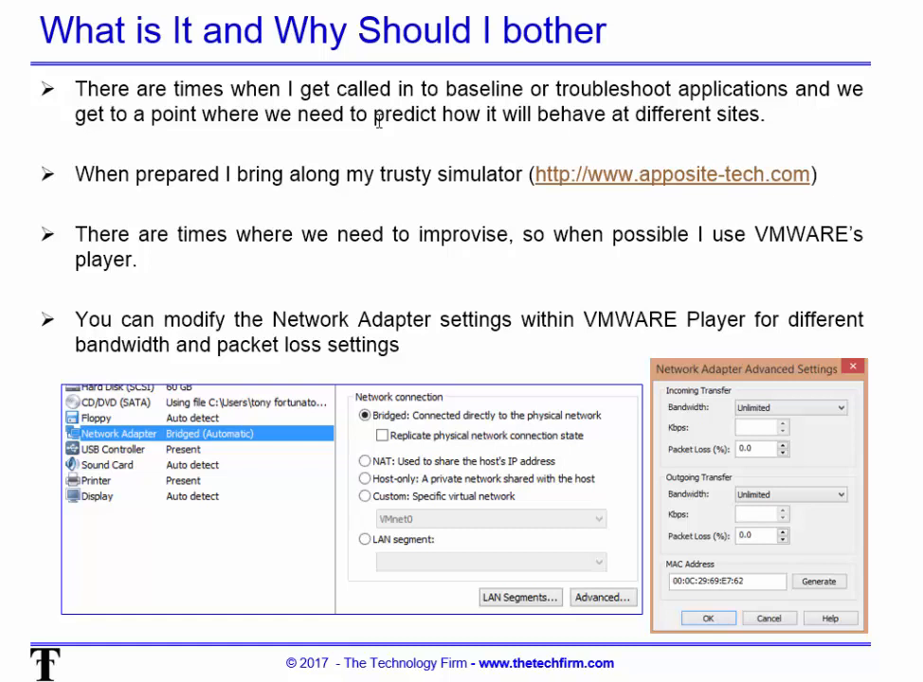
{"action": "mouse_move", "coordinate": [435, 193]}
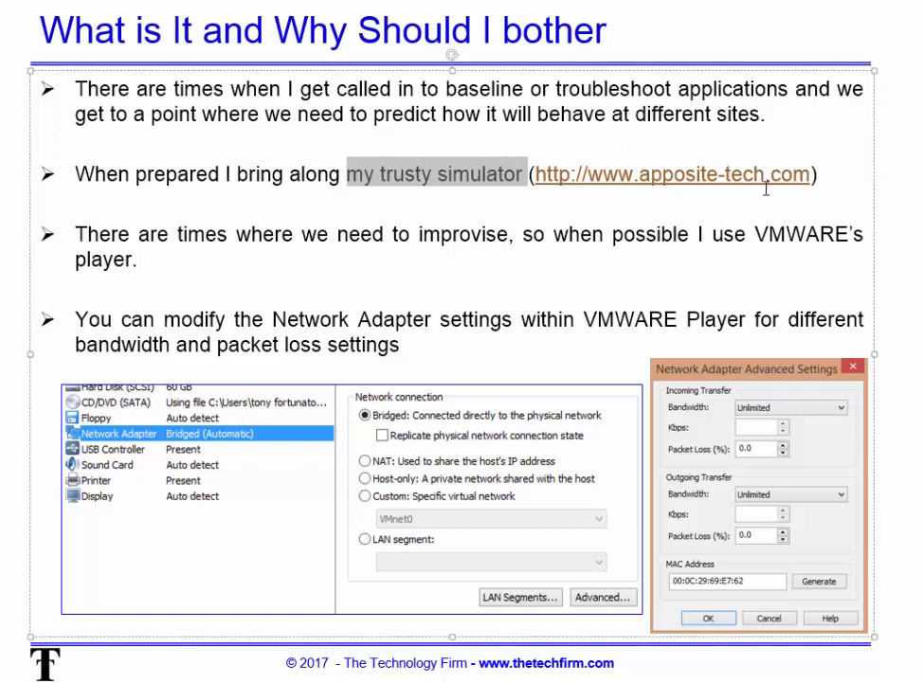
{"action": "mouse_move", "coordinate": [898, 180]}
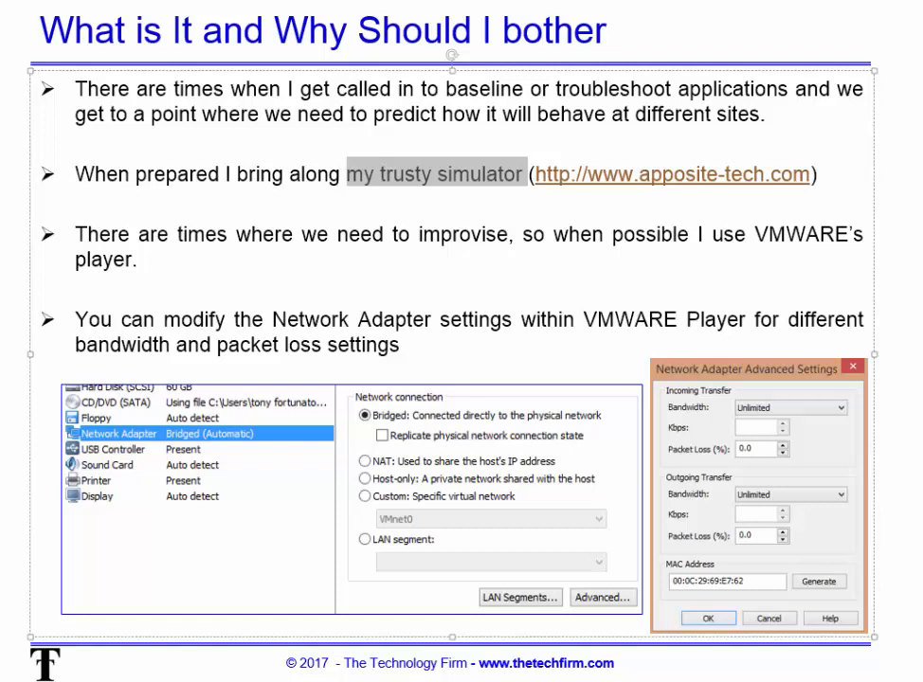
{"action": "mouse_move", "coordinate": [481, 258]}
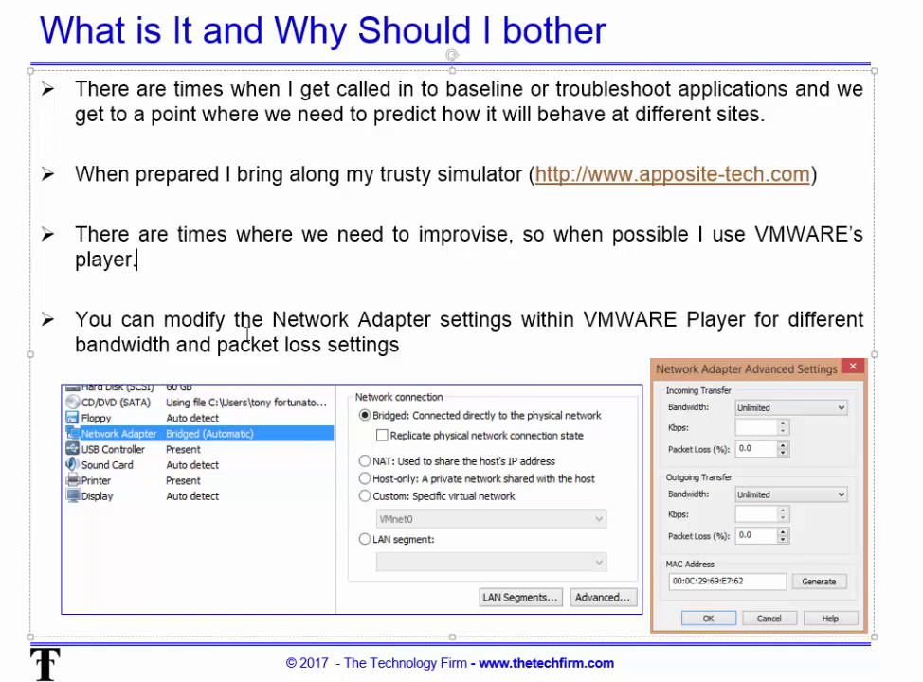
{"action": "mouse_move", "coordinate": [614, 330]}
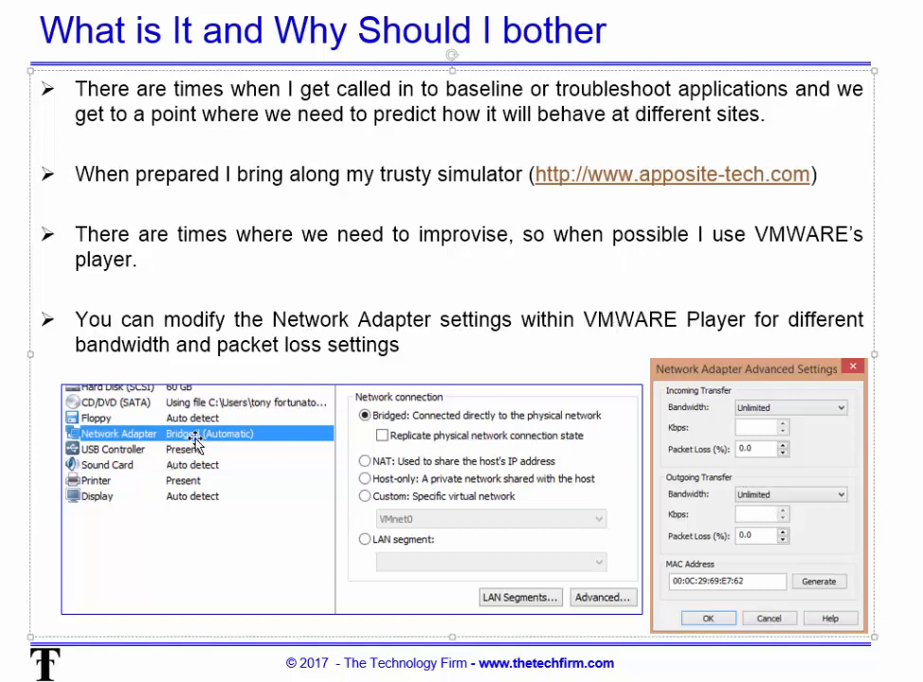
{"action": "mouse_move", "coordinate": [483, 432]}
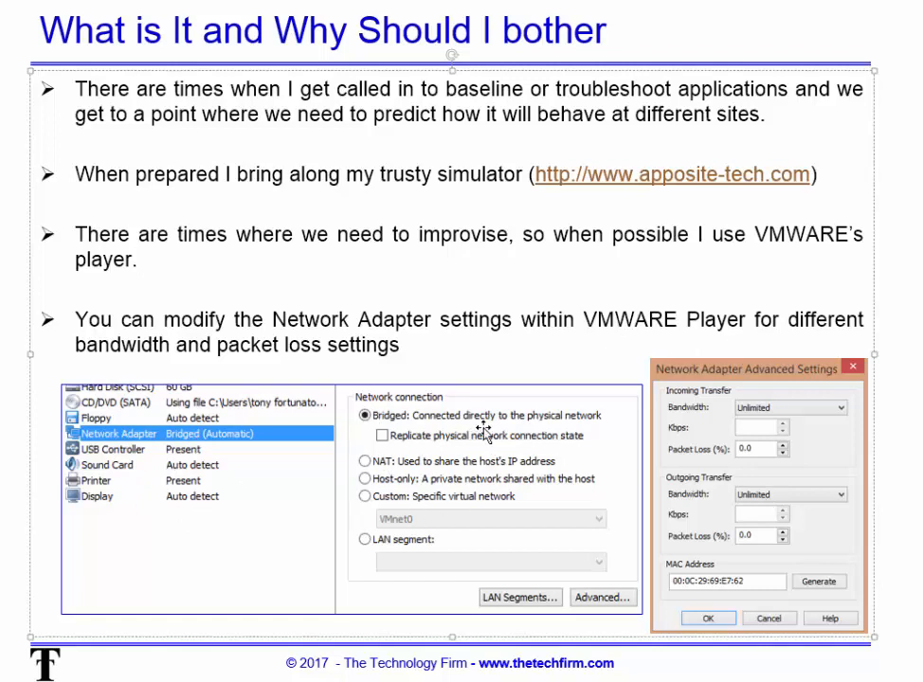
{"action": "mouse_move", "coordinate": [523, 447]}
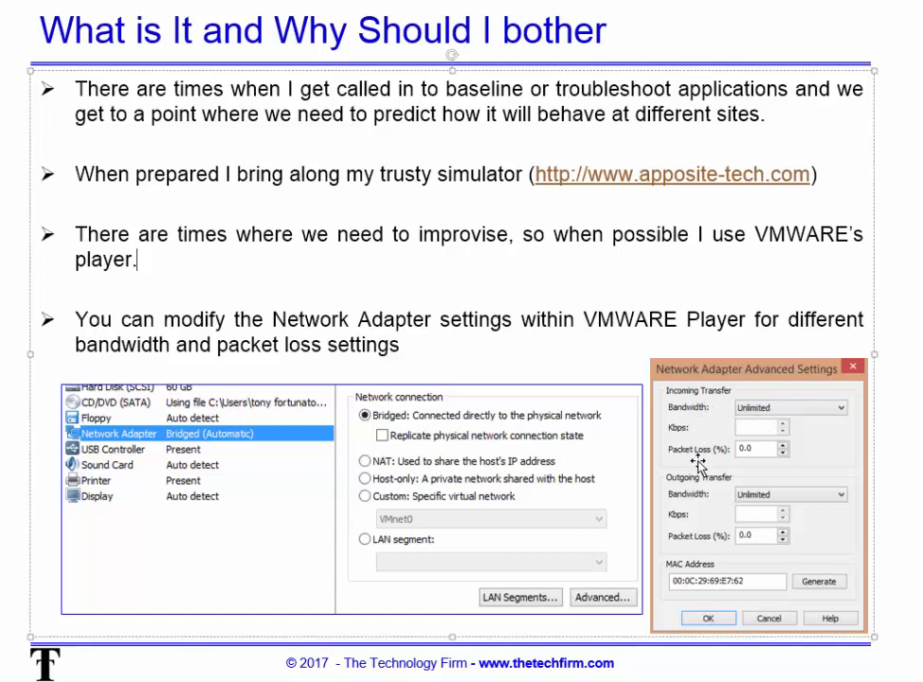
{"action": "mouse_move", "coordinate": [728, 483]}
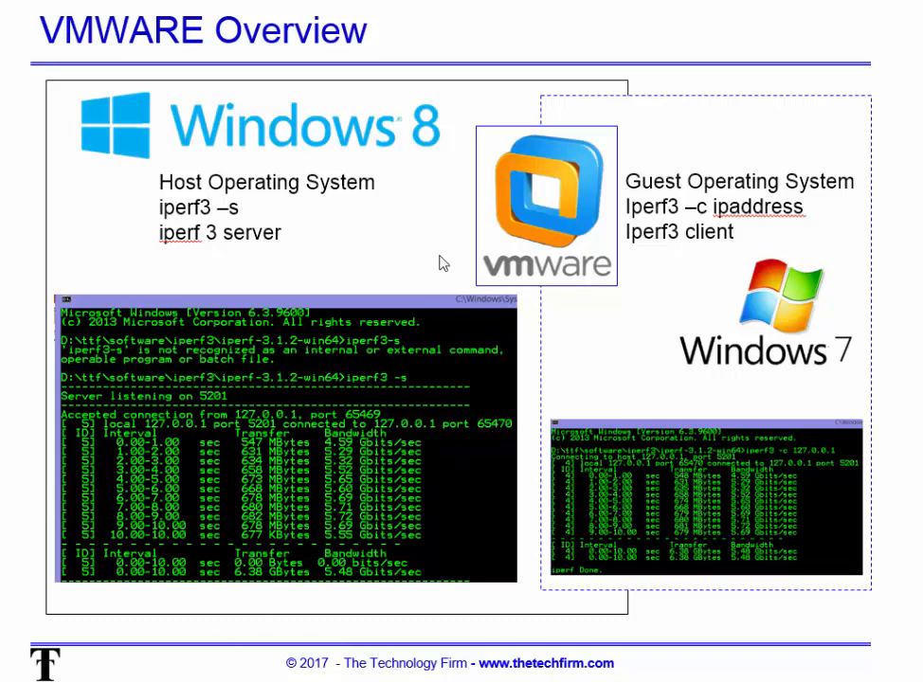
{"action": "mouse_move", "coordinate": [394, 156]}
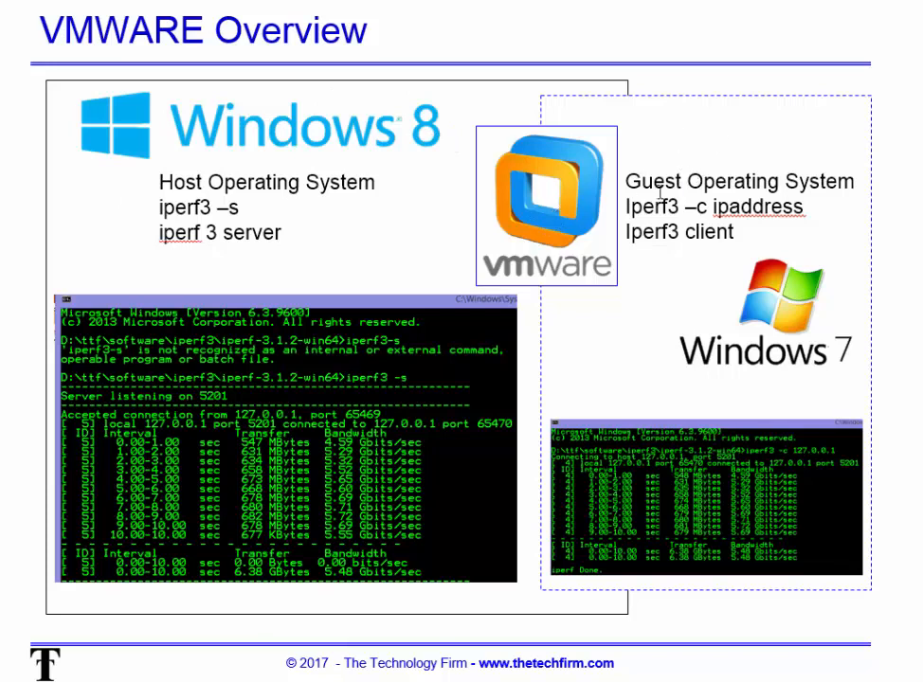
{"action": "mouse_move", "coordinate": [834, 369]}
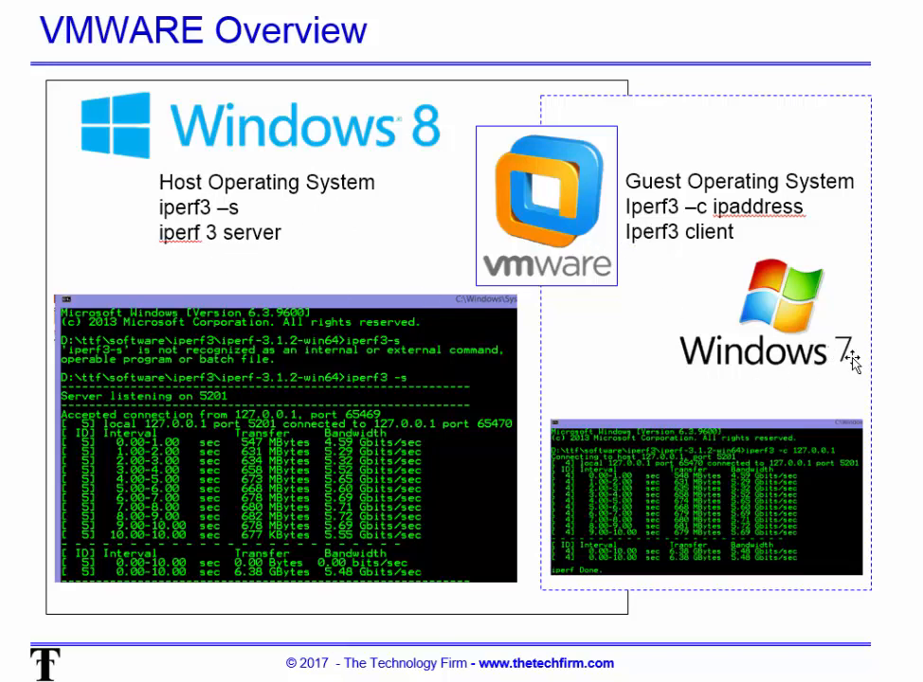
{"action": "mouse_move", "coordinate": [819, 390]}
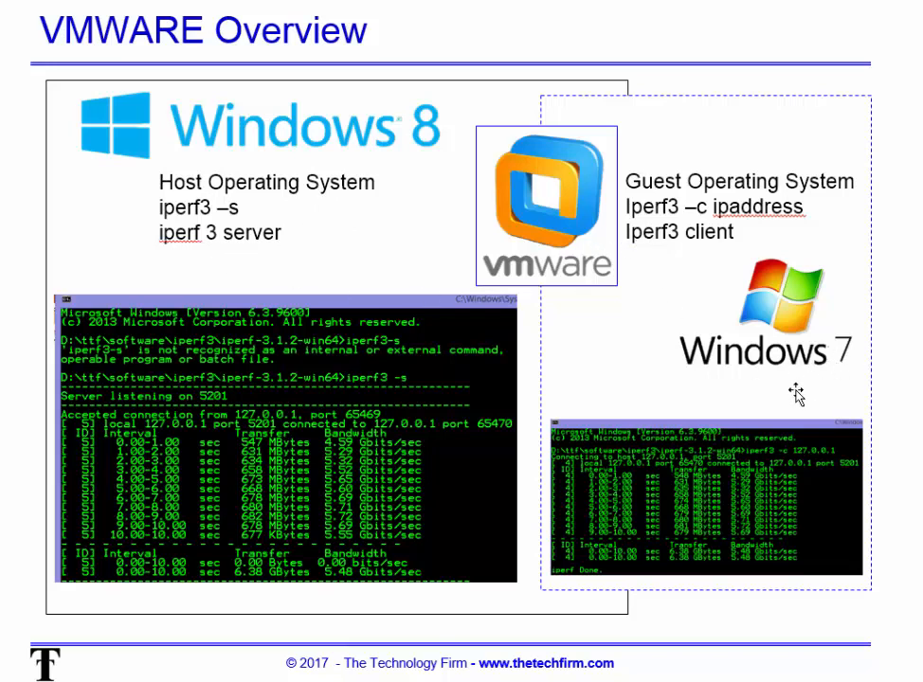
Advance the slideshow from the VMWARE Overview slide to the Testing Methodology slide.
{"action": "key", "text": "Right"}
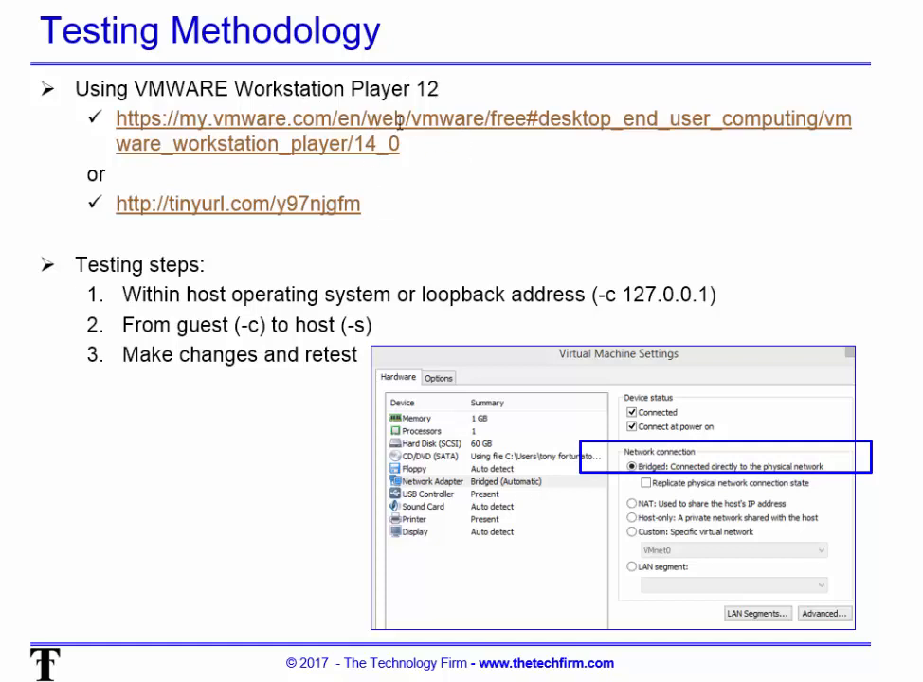
{"action": "mouse_move", "coordinate": [394, 203]}
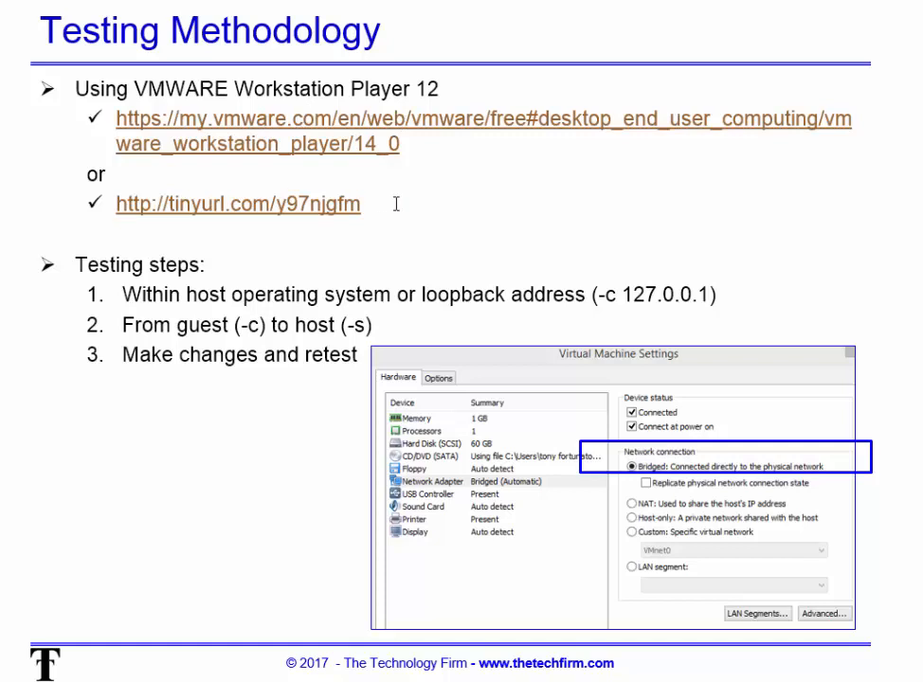
{"action": "mouse_move", "coordinate": [419, 216]}
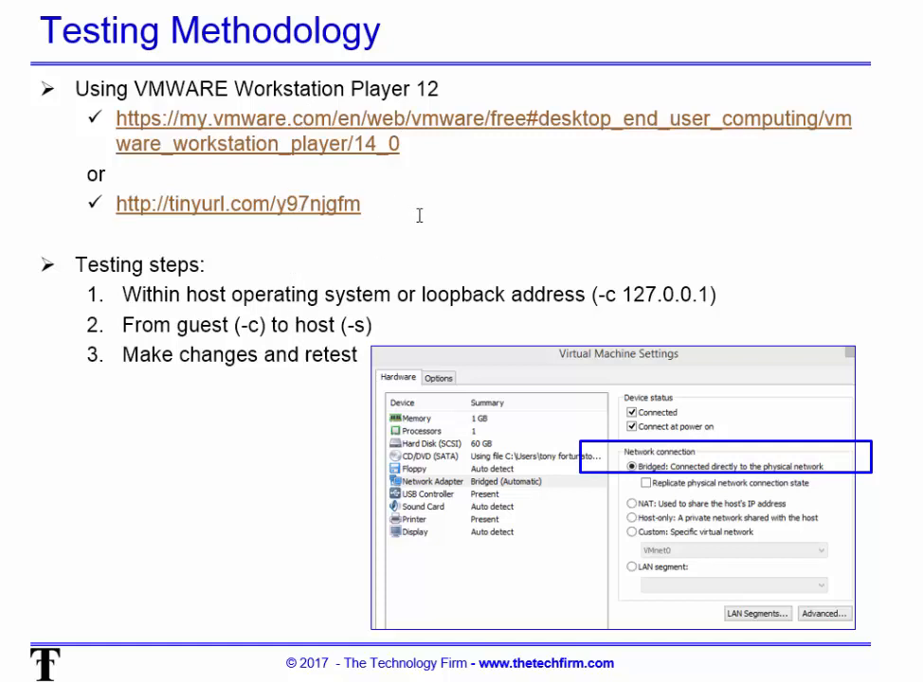
{"action": "mouse_move", "coordinate": [398, 220]}
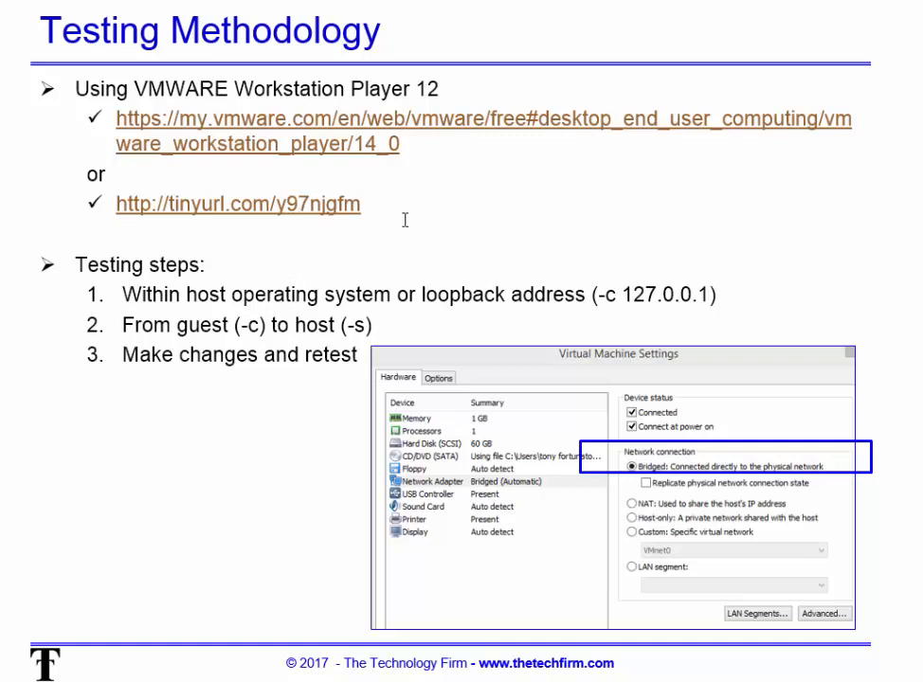
{"action": "mouse_move", "coordinate": [281, 330]}
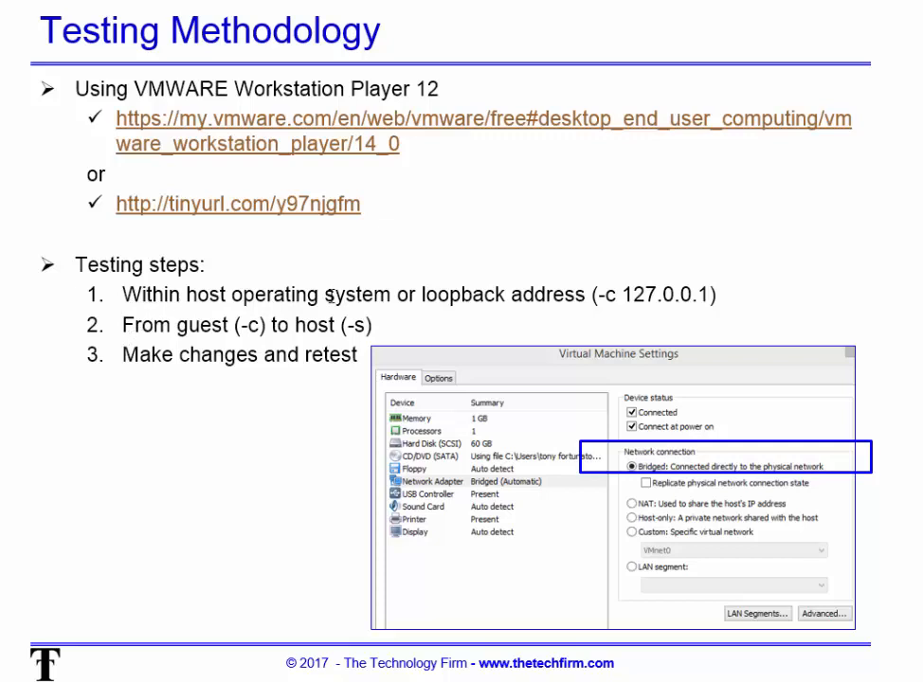
{"action": "mouse_move", "coordinate": [182, 375]}
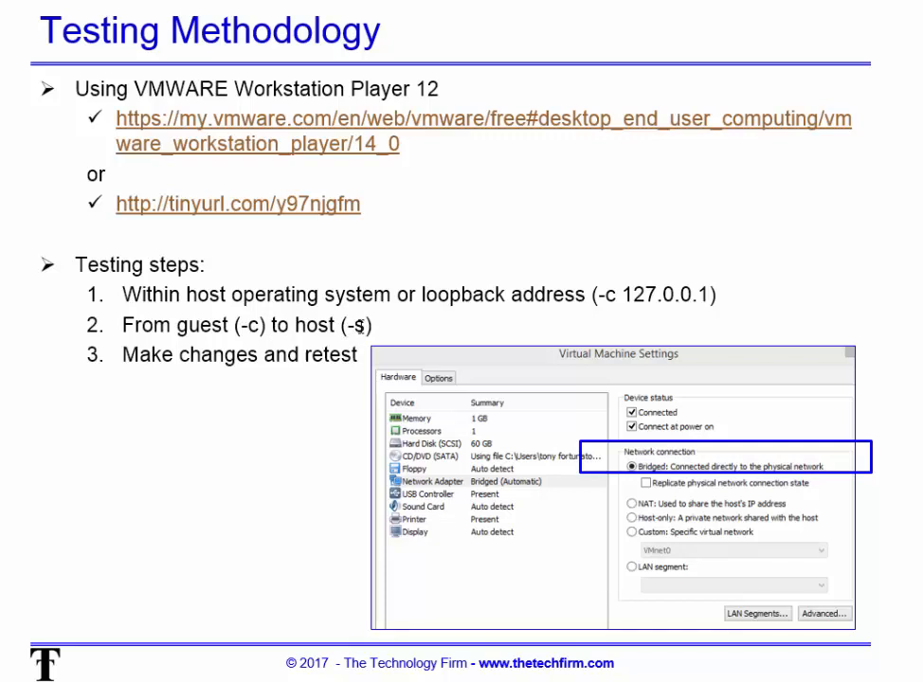
{"action": "mouse_move", "coordinate": [218, 372]}
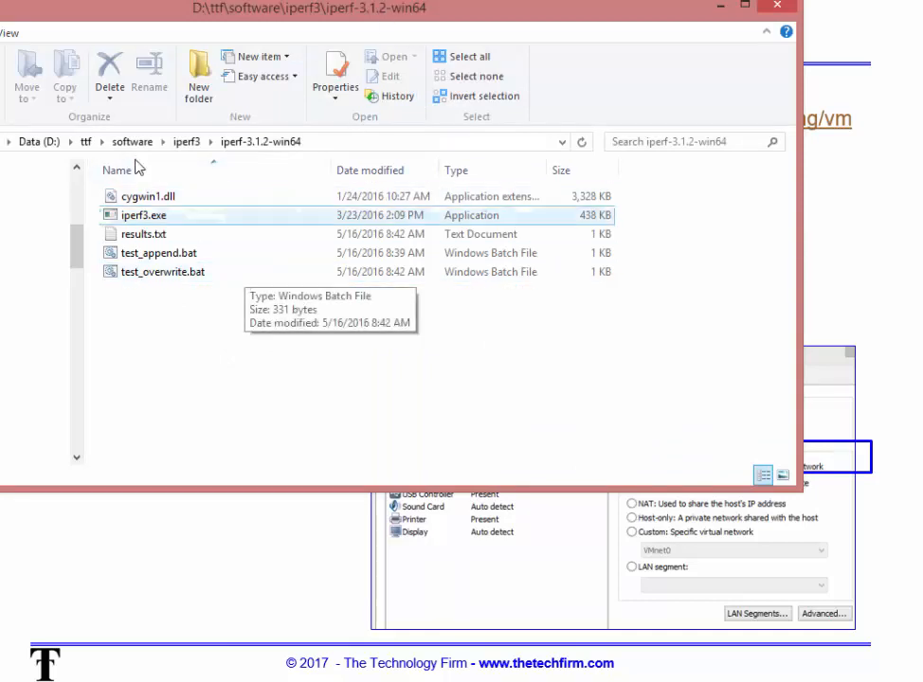
{"action": "mouse_move", "coordinate": [364, 148]}
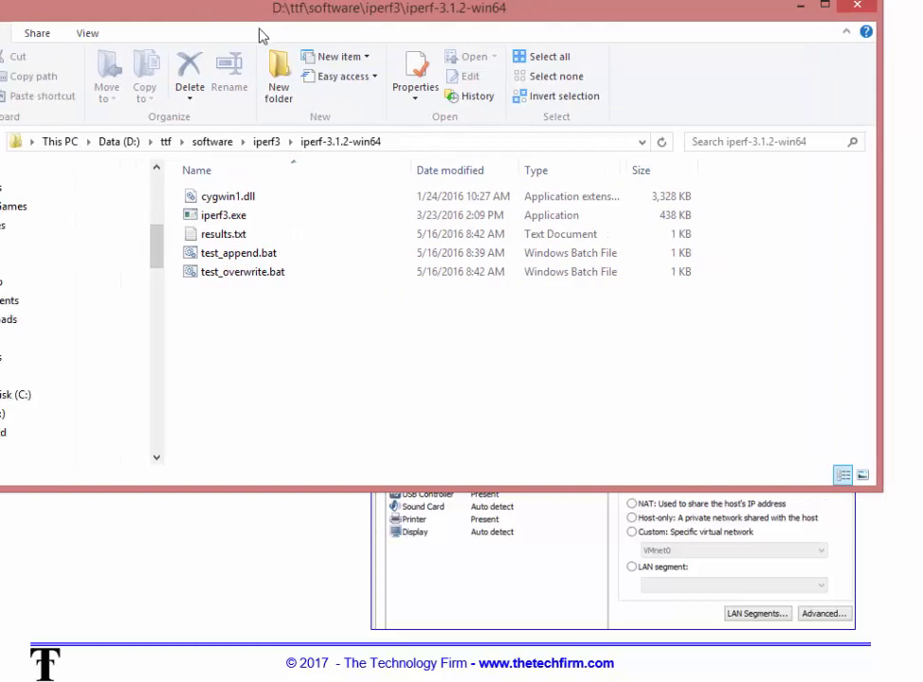
Launch cmd.exe from the address bar so Command Prompt starts in the iperf-3.1.2-win64 folder.
{"action": "type", "text": "C:\\Windows\\System32\\cmd.exe"}
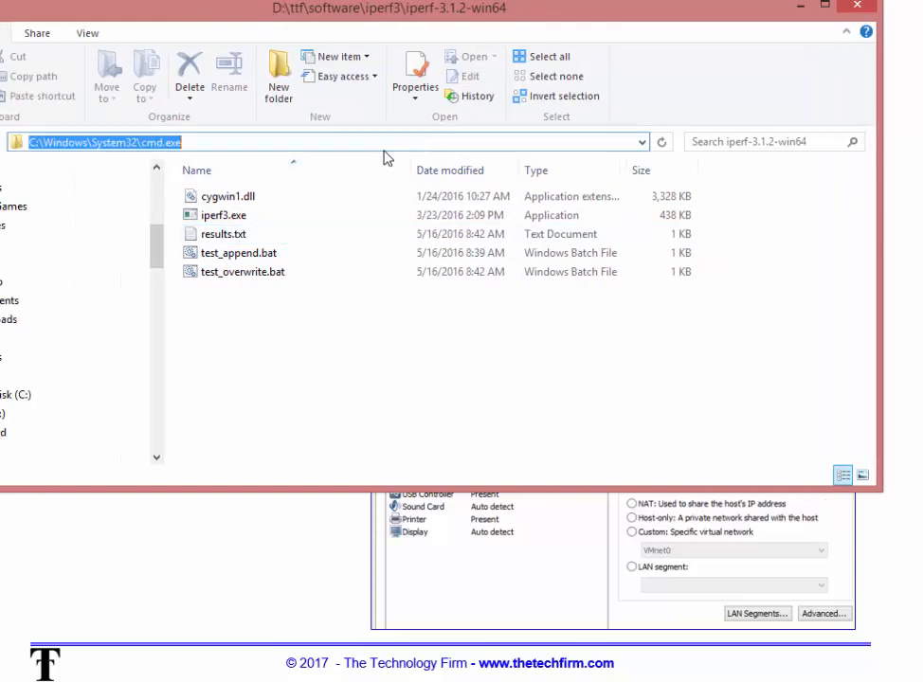
{"action": "type", "text": "cm"}
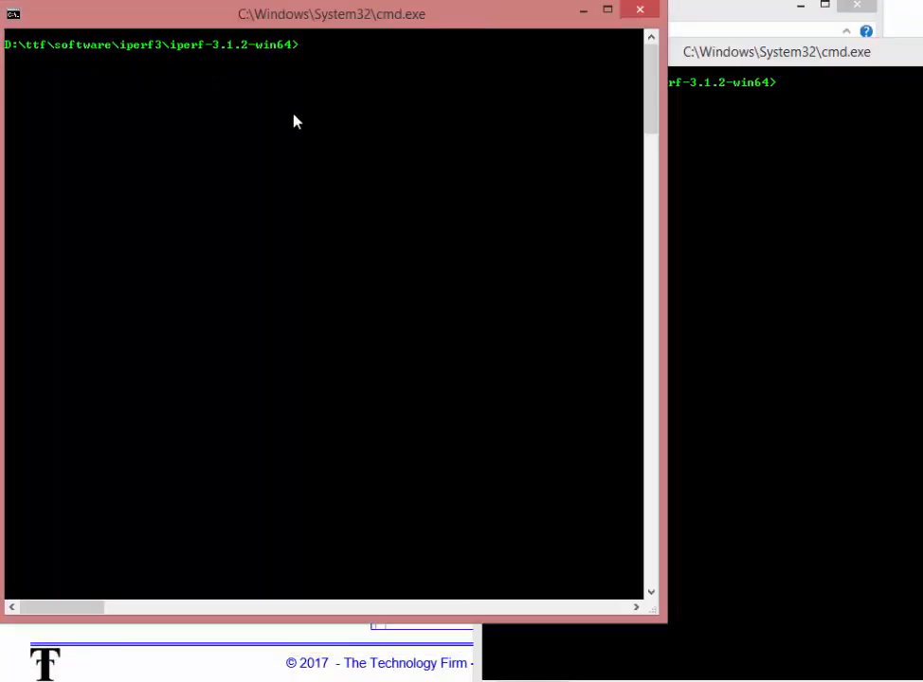
Run the iperf3 client test against the local server at 127.0.0.1.
{"action": "type", "text": "iperf3 -s"}
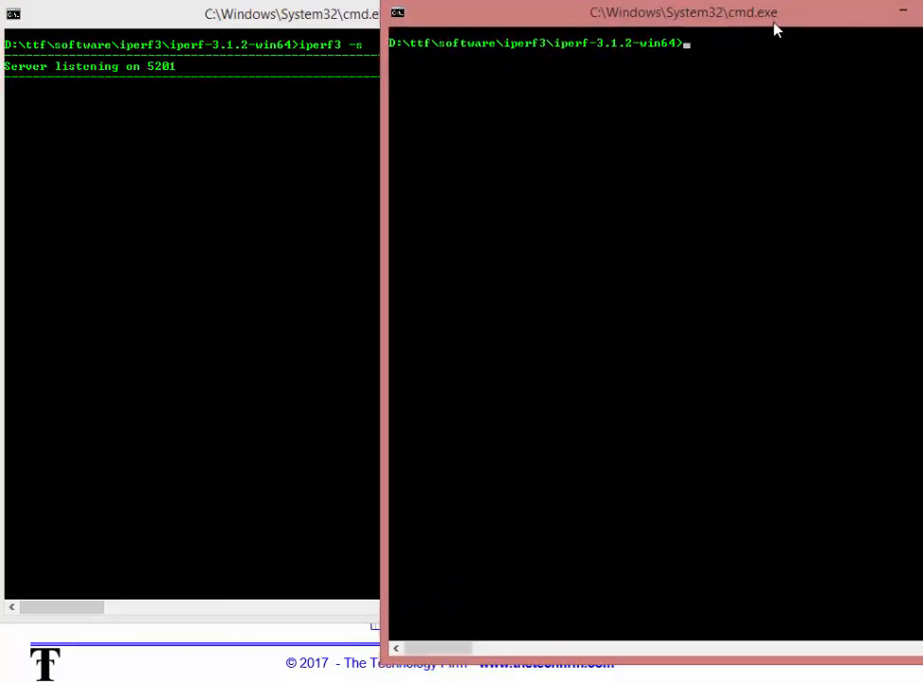
{"action": "type", "text": "iperf3 -"}
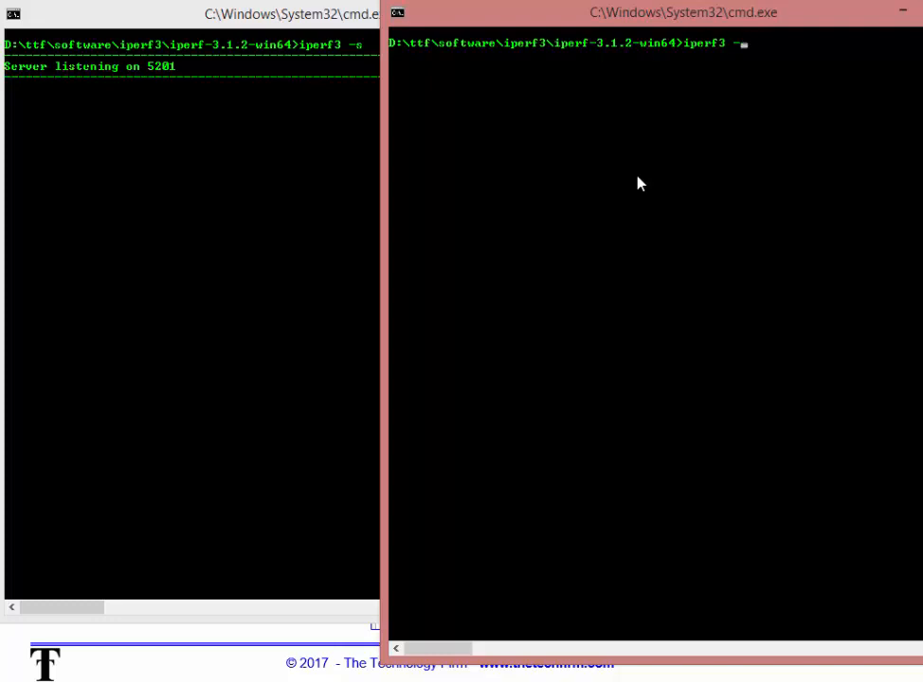
{"action": "type", "text": "c"}
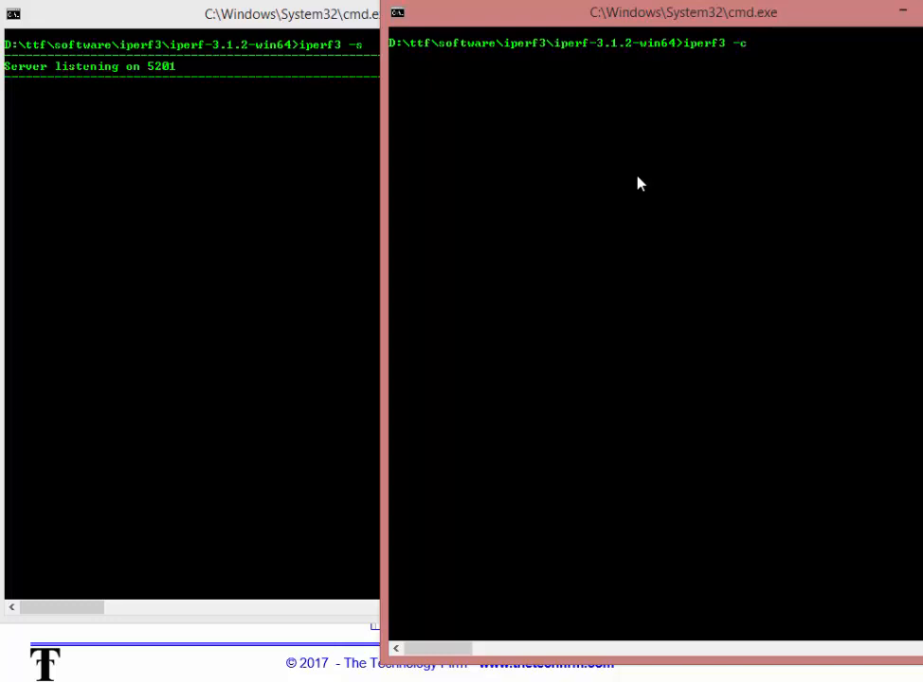
{"action": "type", "text": "127.0"}
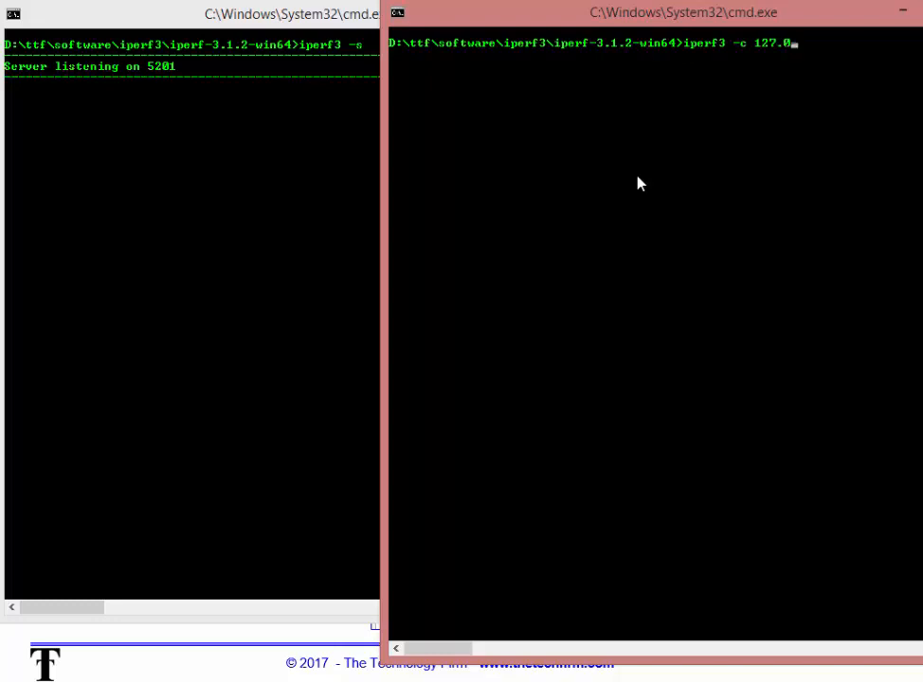
{"action": "key", "text": "enter"}
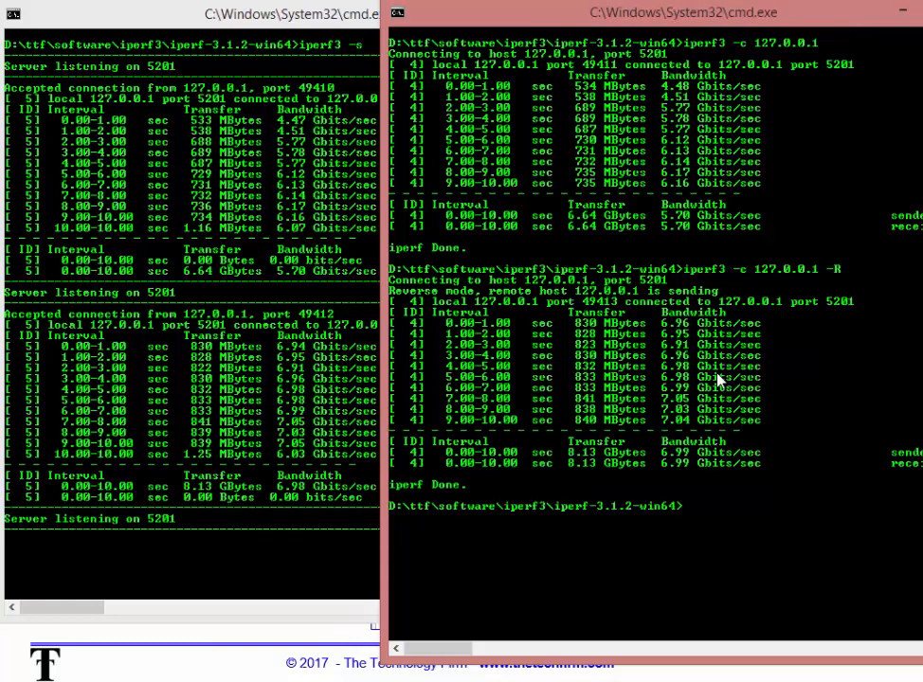
{"action": "mouse_move", "coordinate": [677, 483]}
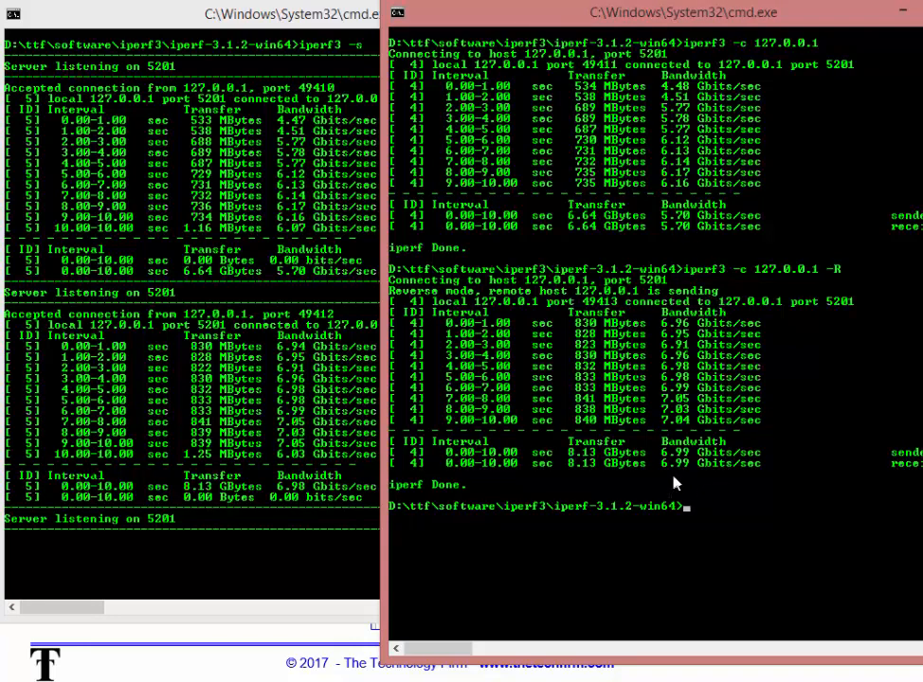
{"action": "mouse_move", "coordinate": [703, 474]}
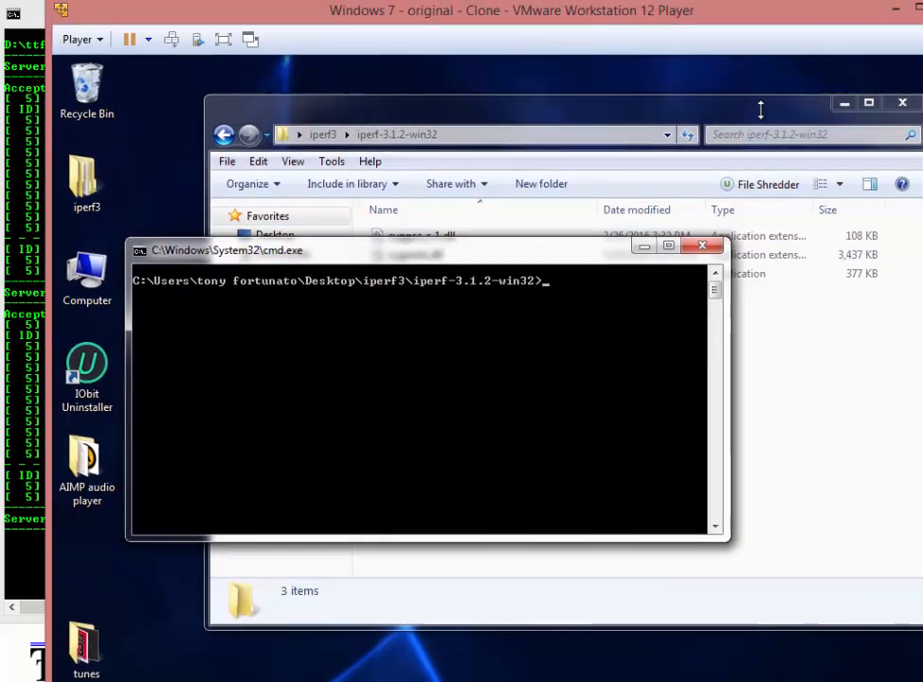
{"action": "mouse_move", "coordinate": [468, 333]}
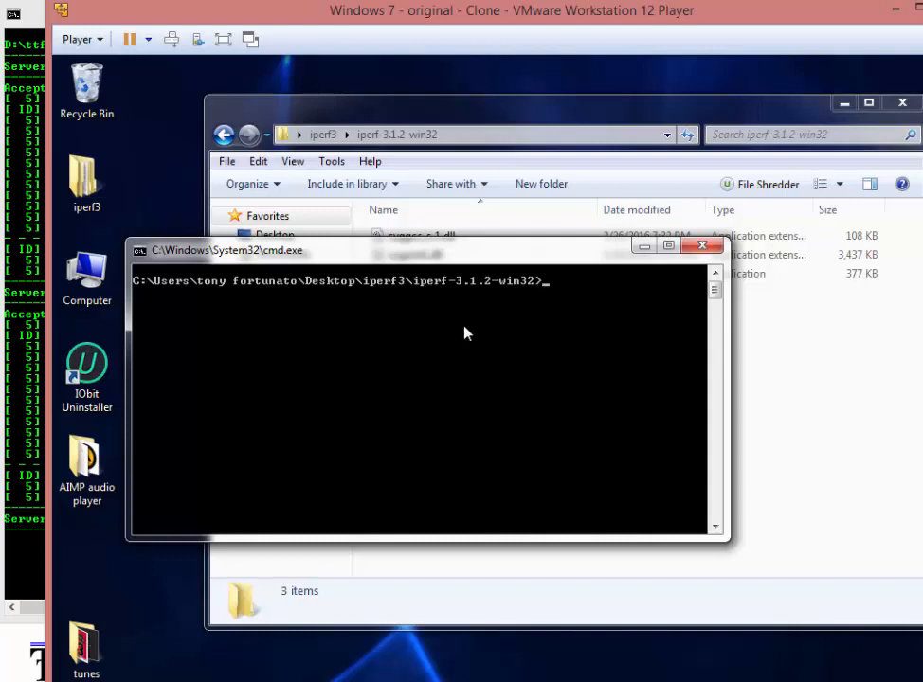
Run iperf3 -c 10.44.10.196 from the guest to the host, getting about 567 Mbits/sec.
{"action": "type", "text": "iperf3 -c 10.44.10.196"}
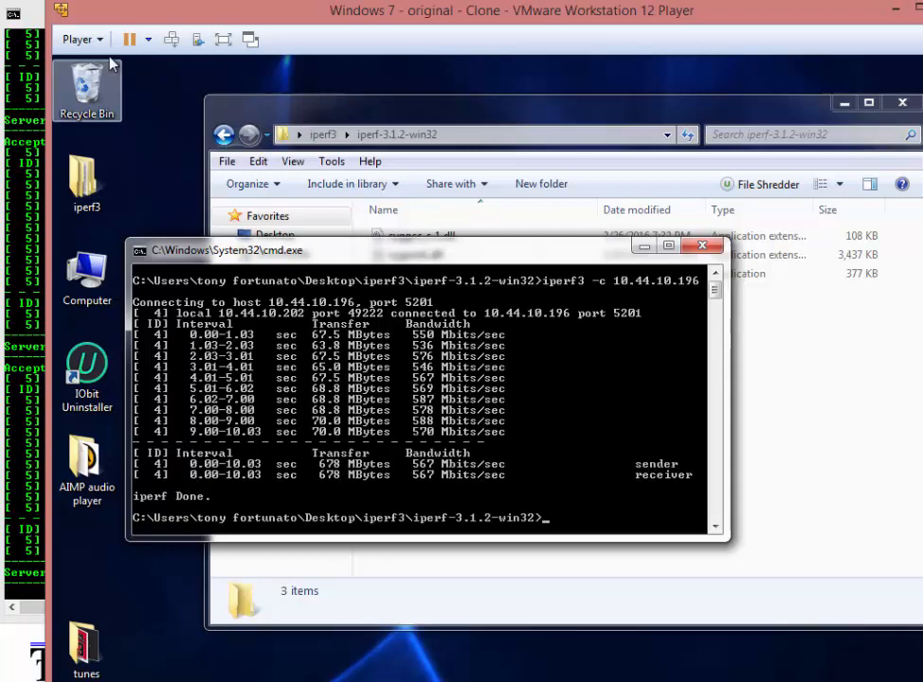
{"action": "left_click", "coordinate": [80, 38]}
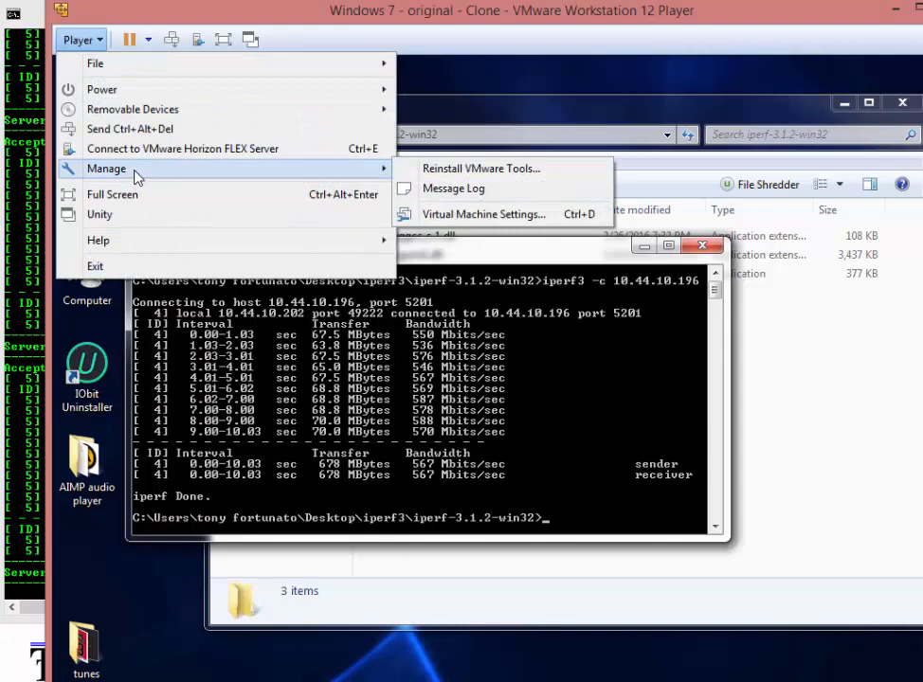
{"action": "mouse_move", "coordinate": [502, 212]}
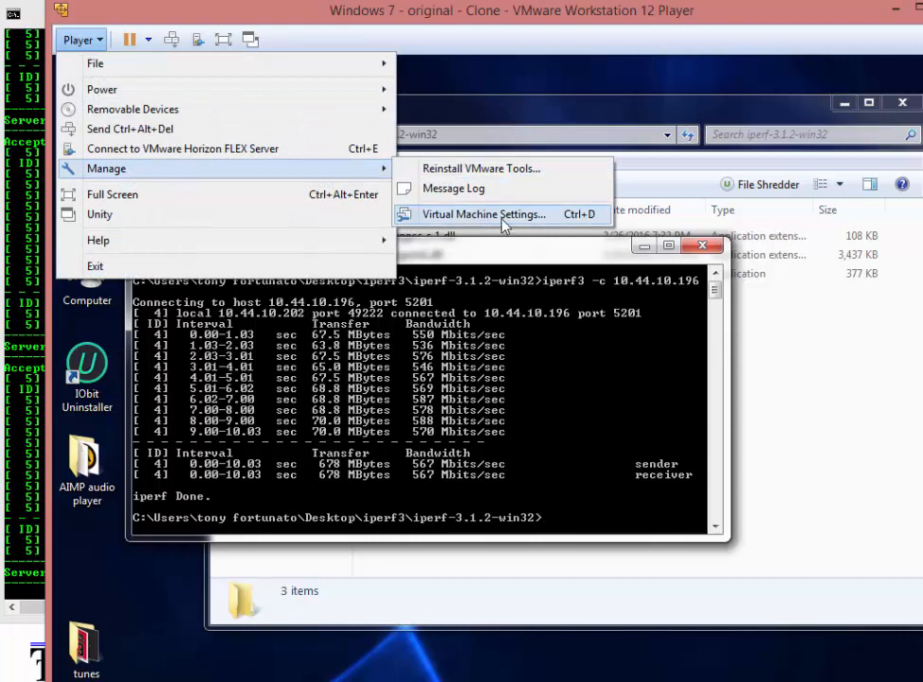
Throttle the VM network adapter to Cable (10 Mbps) incoming and Leased Line (192 Kbps) outgoing, editing packet loss, and apply.
{"action": "left_click", "coordinate": [478, 214]}
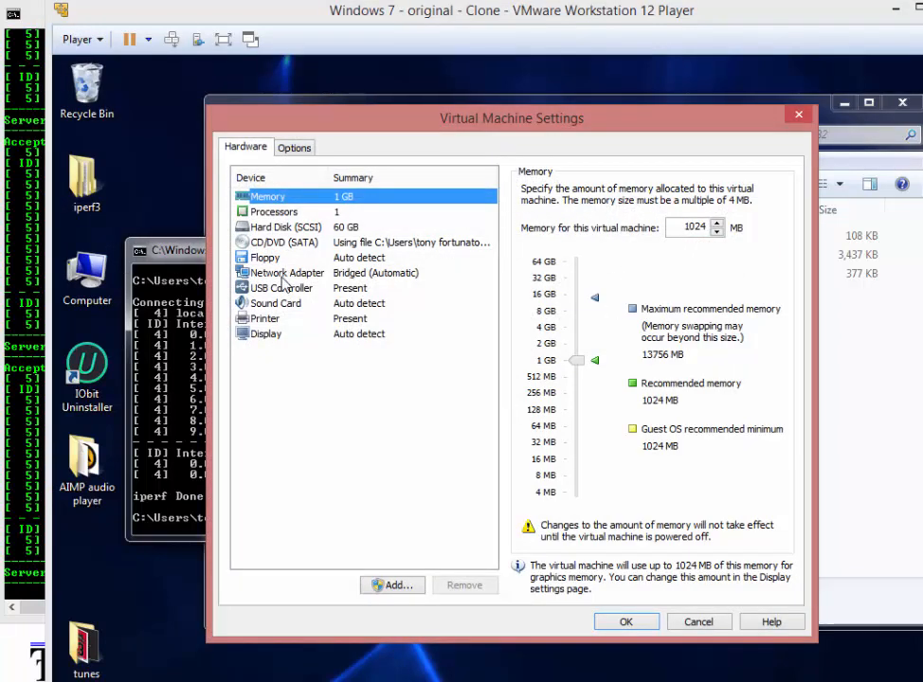
{"action": "left_click", "coordinate": [286, 273]}
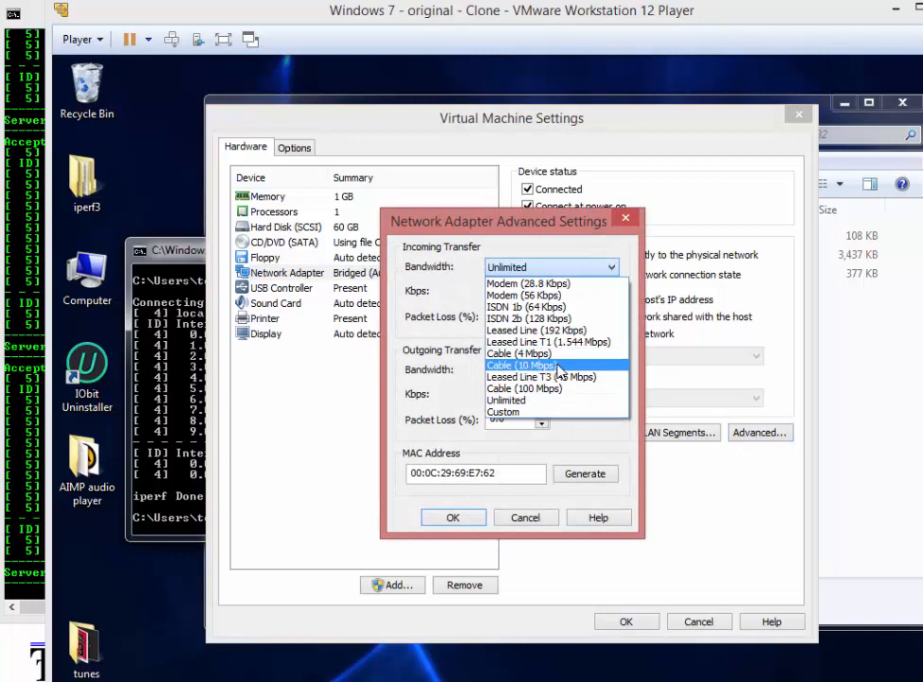
{"action": "left_click", "coordinate": [527, 364]}
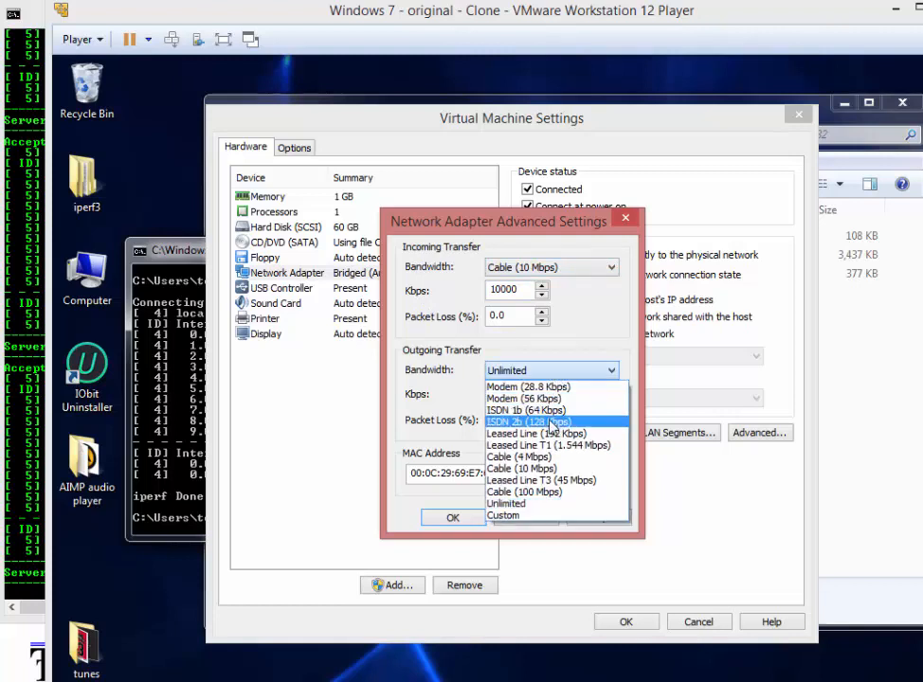
{"action": "left_click", "coordinate": [530, 432]}
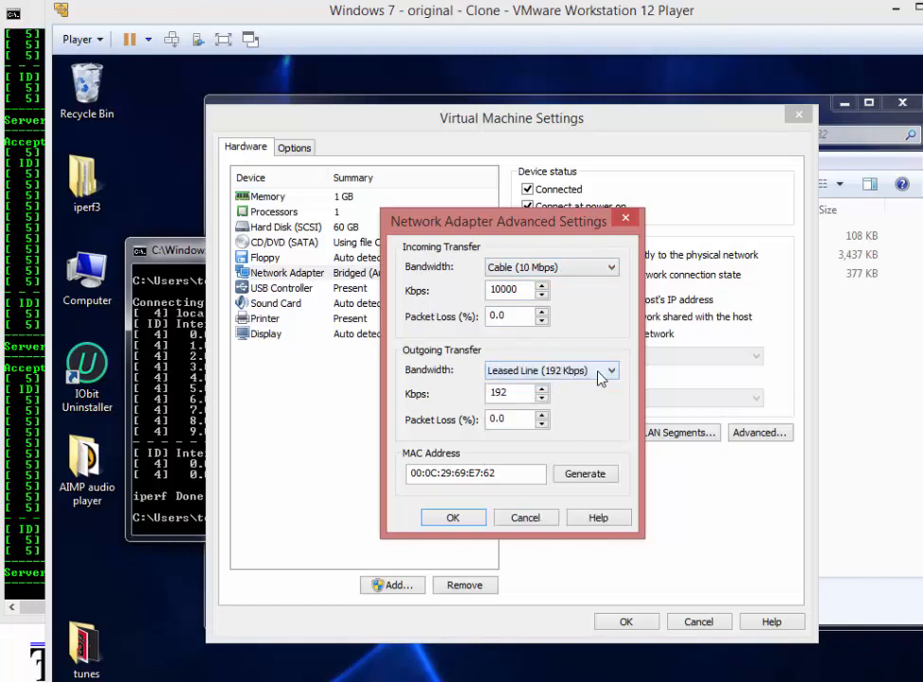
{"action": "triple_click", "coordinate": [510, 314]}
{"action": "type", "text": "1"}
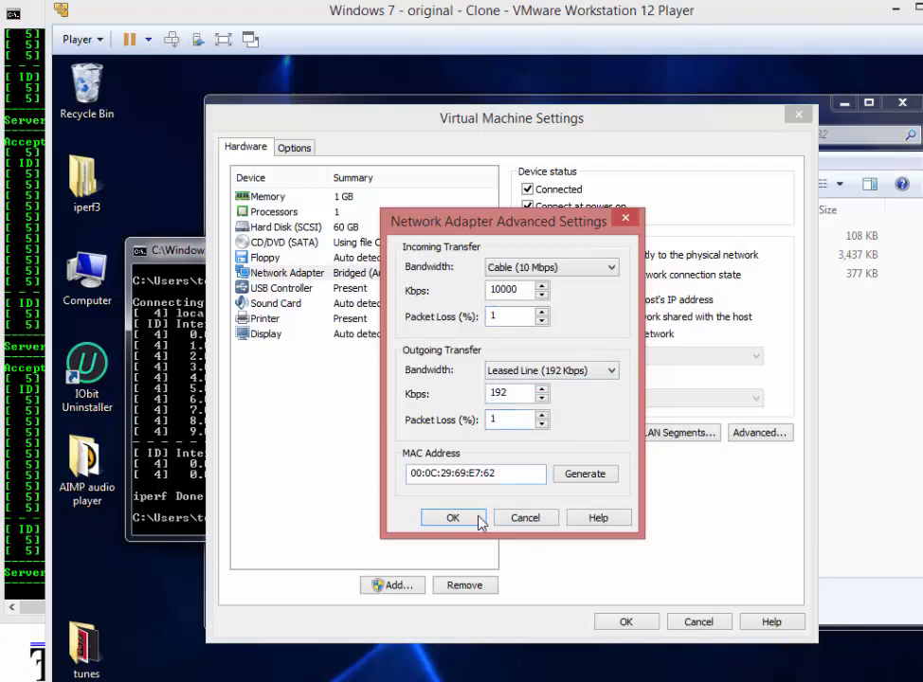
{"action": "left_click", "coordinate": [453, 518]}
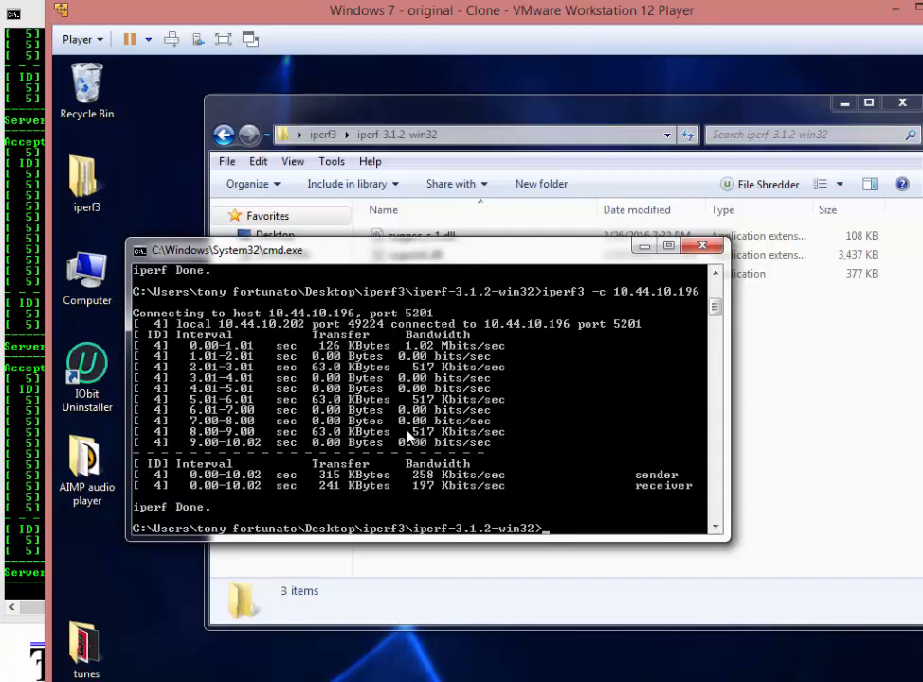
{"action": "mouse_move", "coordinate": [435, 496]}
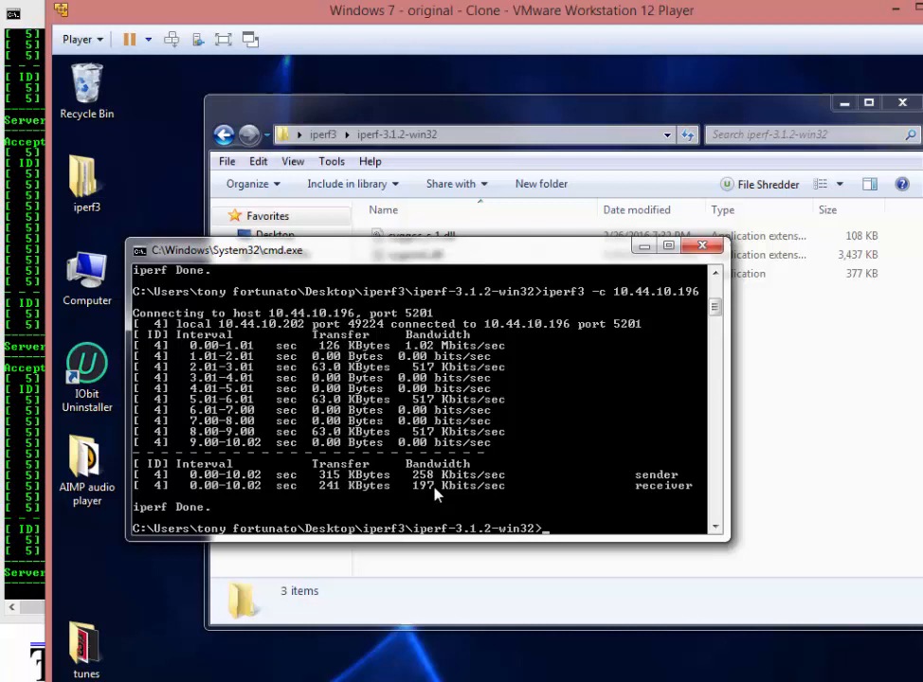
{"action": "mouse_move", "coordinate": [652, 488]}
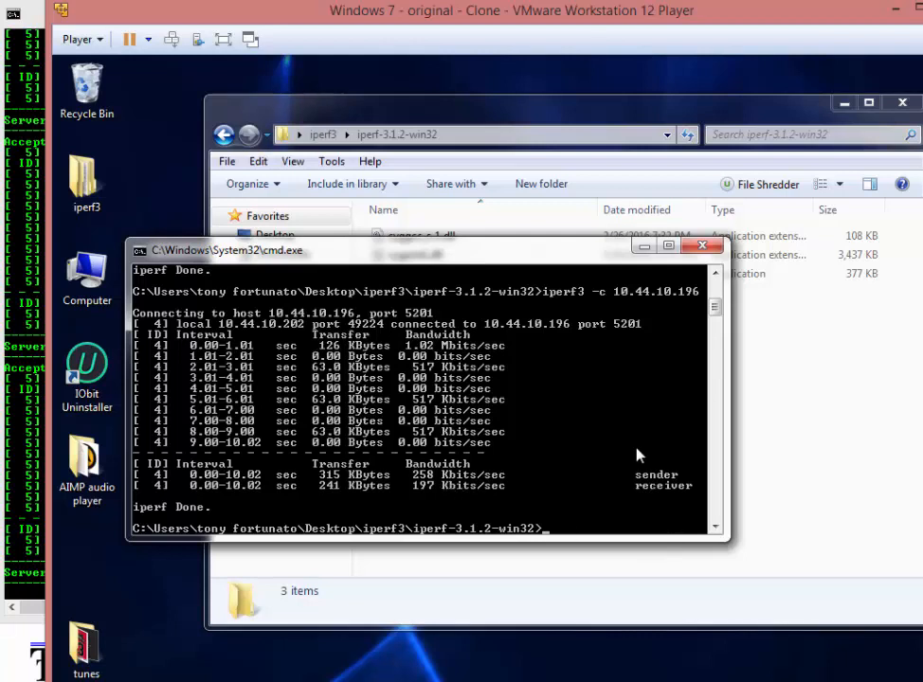
{"action": "mouse_move", "coordinate": [665, 351]}
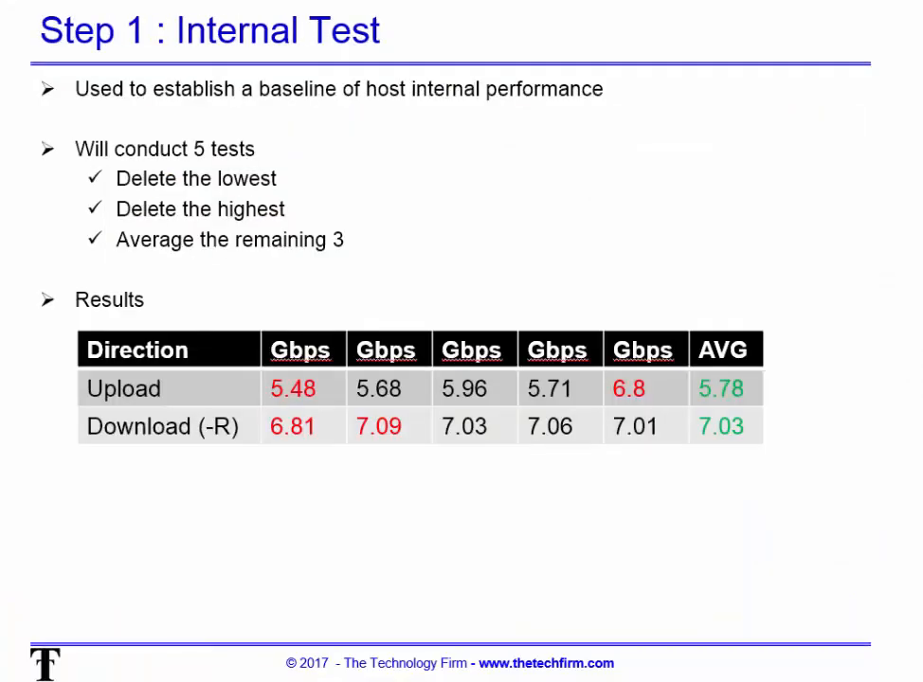
{"action": "mouse_move", "coordinate": [299, 462]}
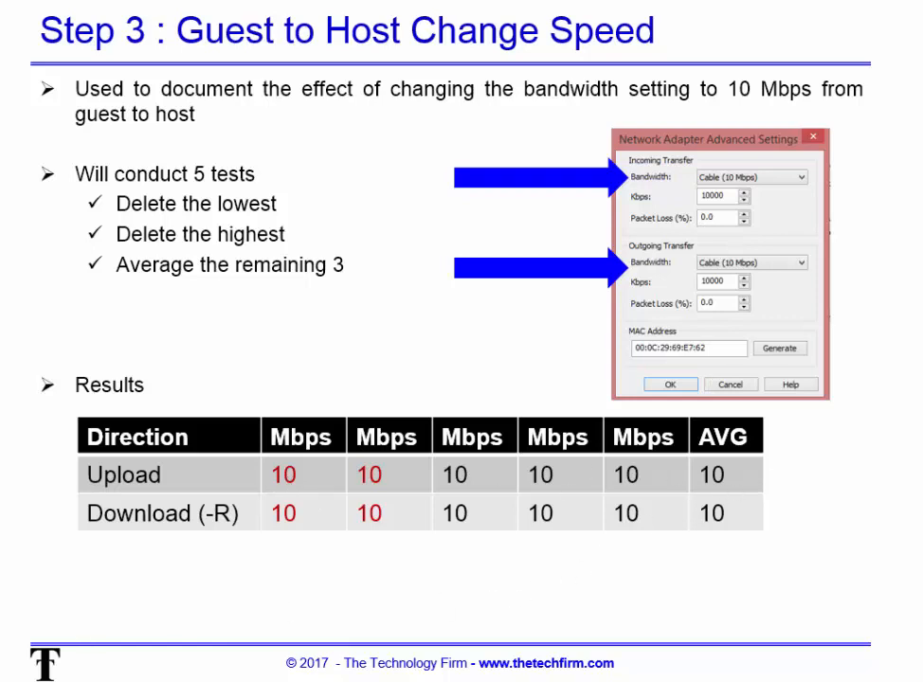
Advance to the Step 3 speed and packet loss results slide averaging .979 upload and .901 download.
{"action": "key", "text": "Right"}
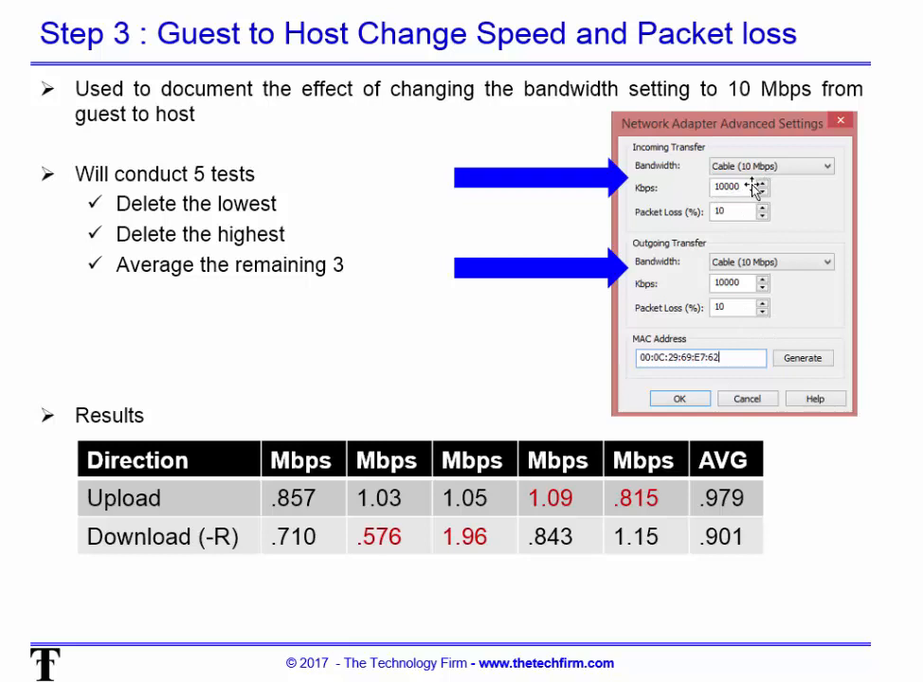
{"action": "mouse_move", "coordinate": [794, 169]}
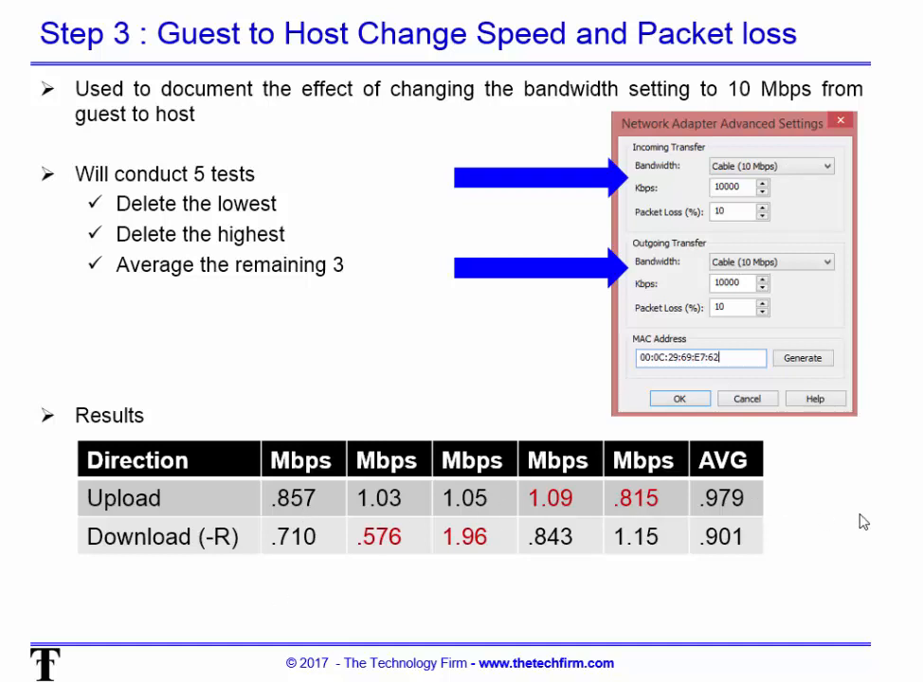
{"action": "mouse_move", "coordinate": [683, 511]}
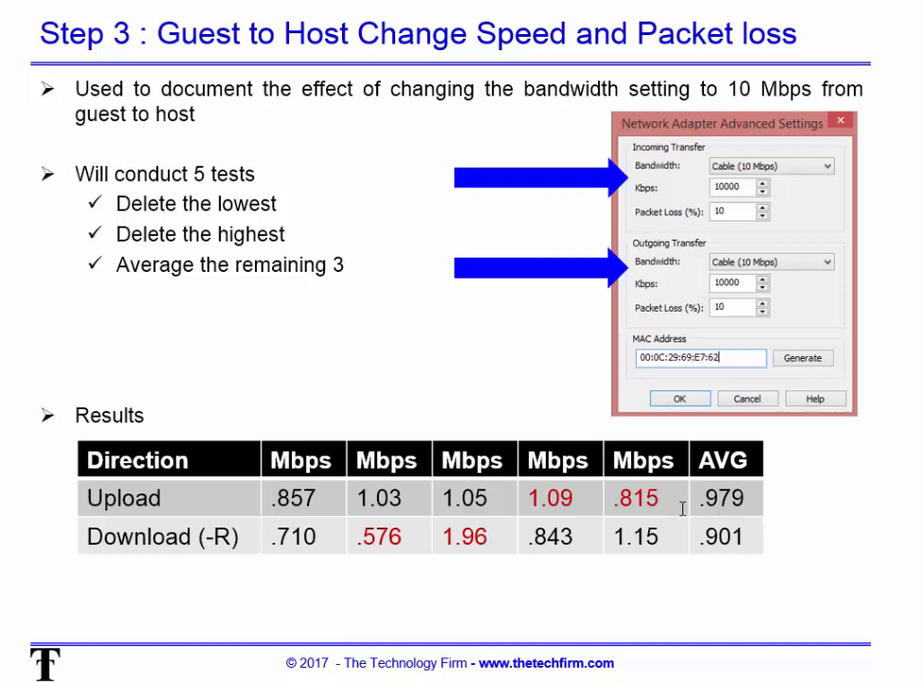